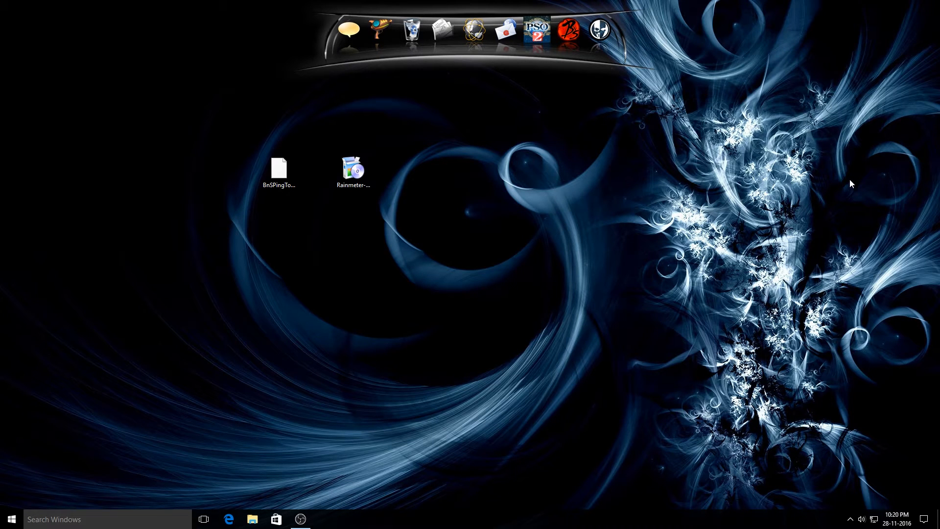
mouse_move(715, 214)
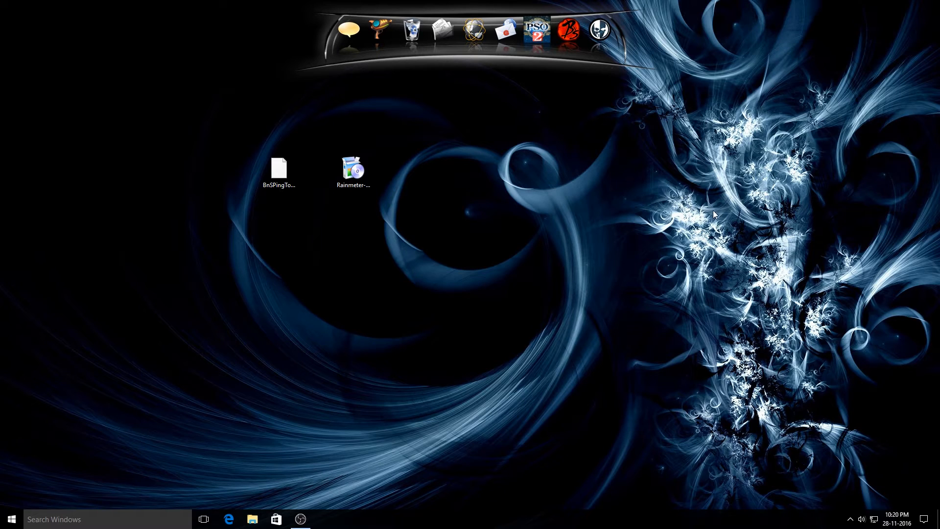
Step: Place the BnSPingTool_1.0.0.rmskin file and Rainmeter-3.3.2.exe installer side by side at the desktop's top-left
left_click(278, 170)
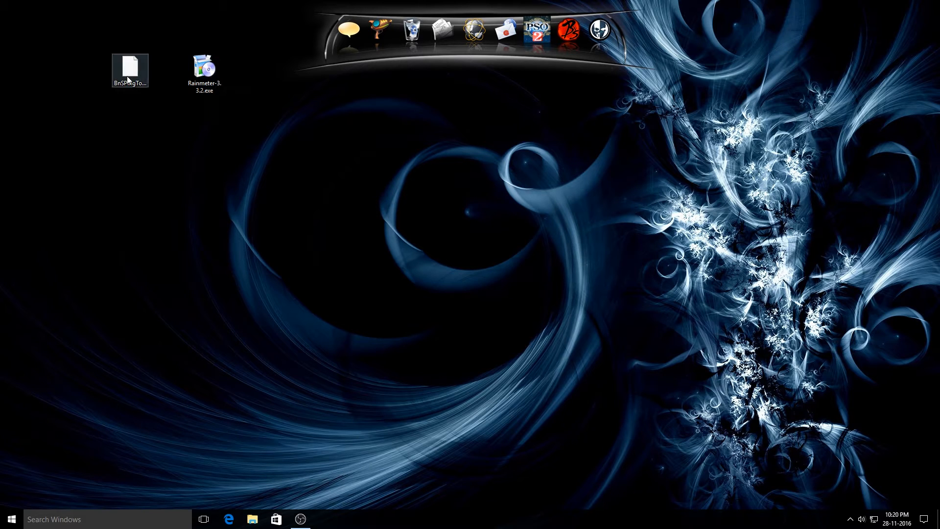
left_click(129, 68)
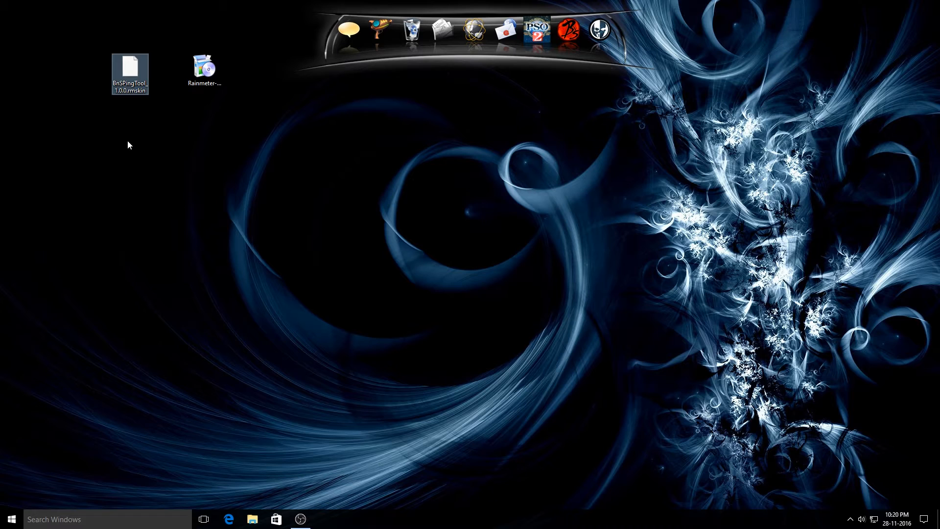
left_click(129, 66)
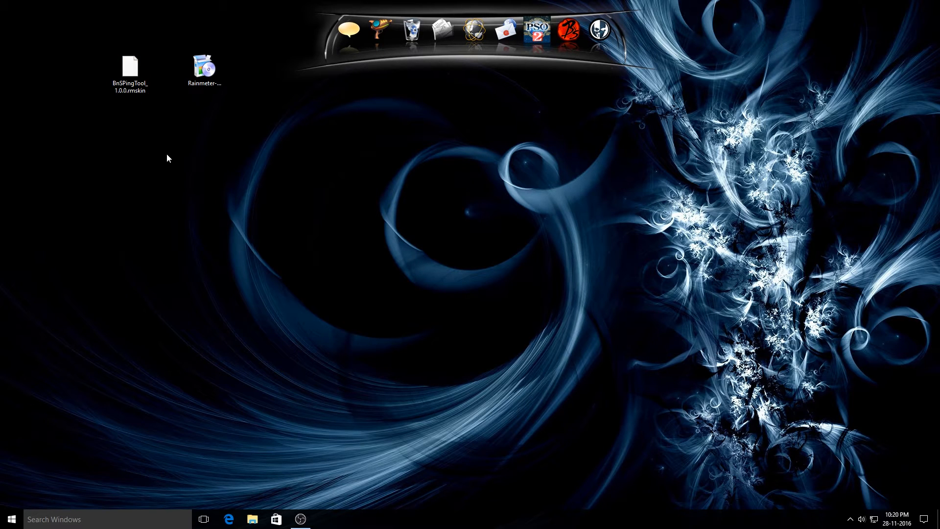
mouse_move(306, 234)
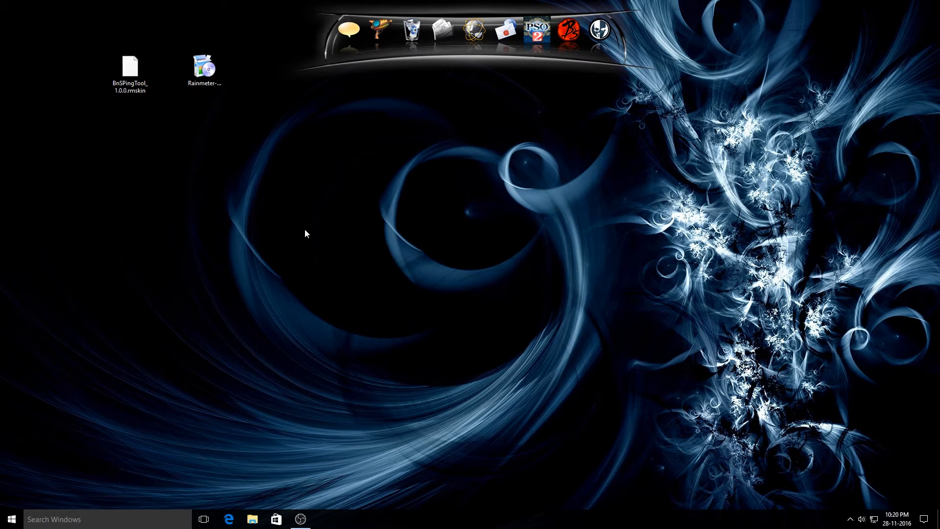
mouse_move(476, 29)
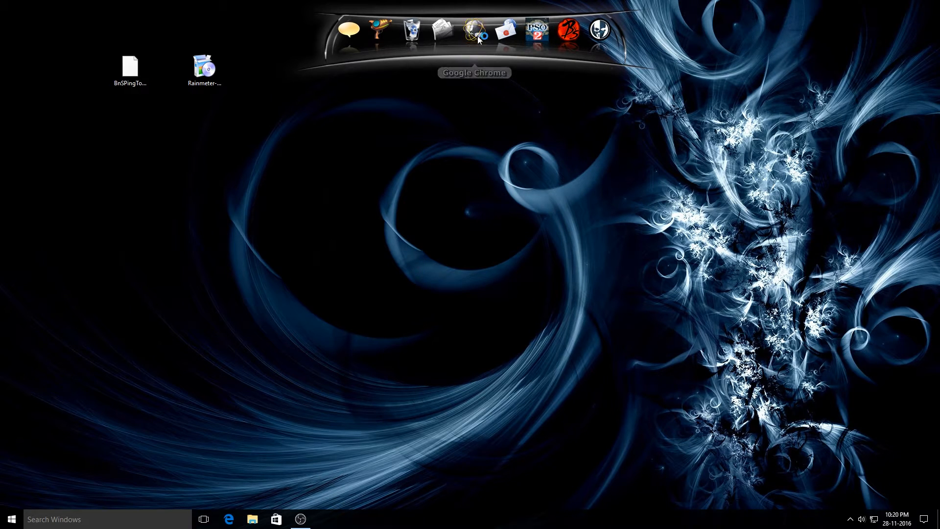
left_click(477, 30)
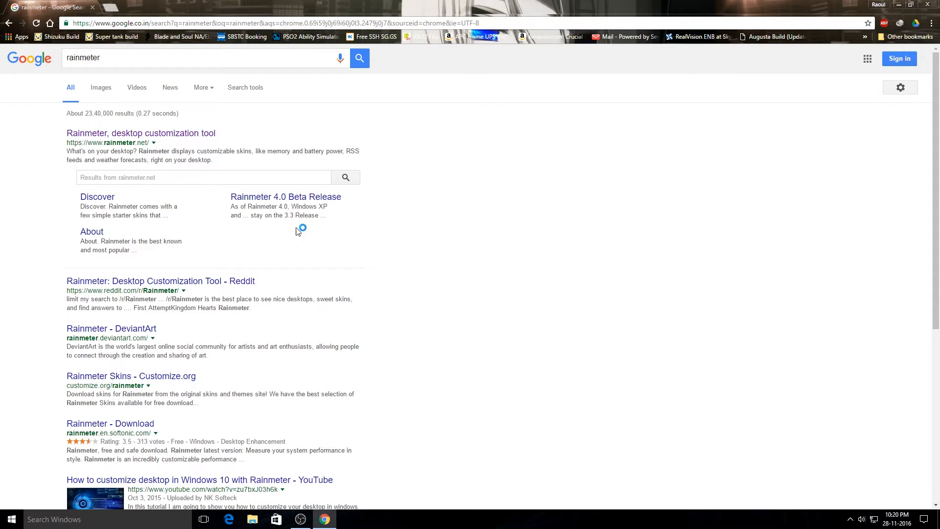
left_click(140, 133)
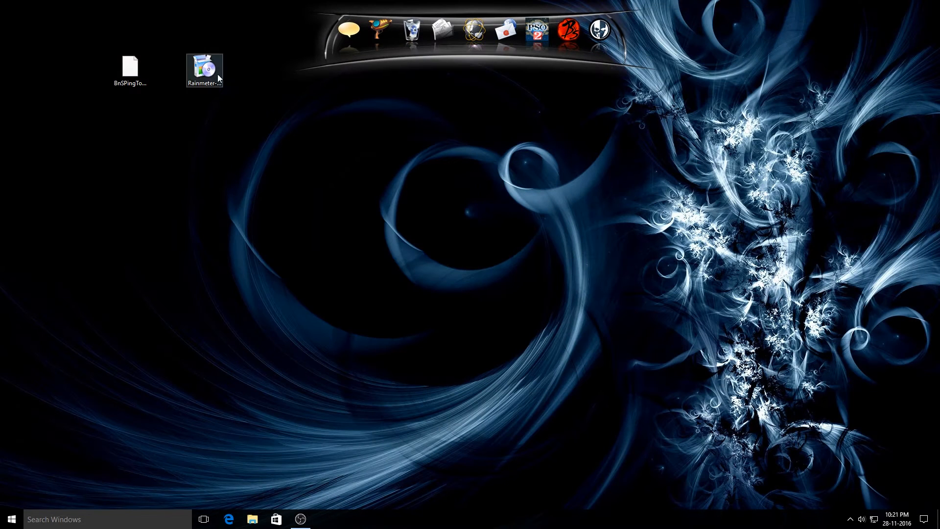
Step: Run Rainmeter-3.3.2.exe and install Rainmeter using the Standard installation option
left_click(204, 69)
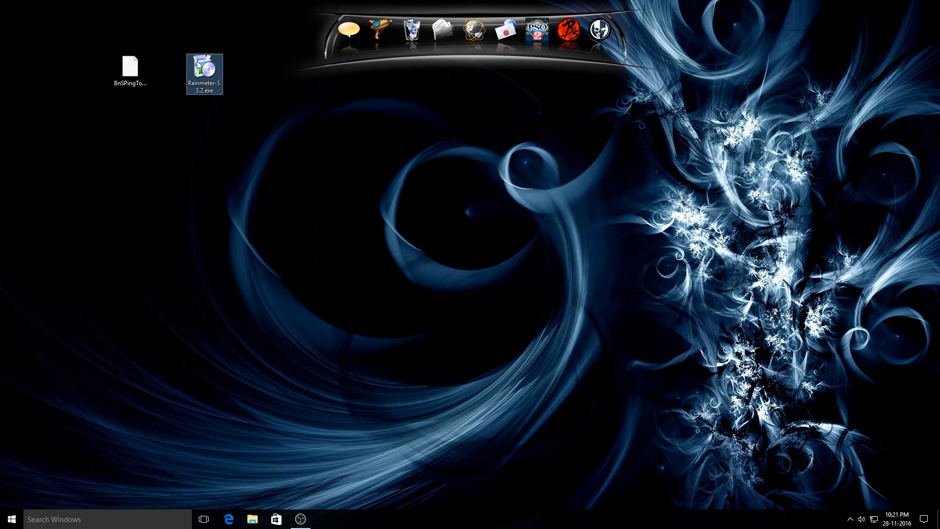
double_click(204, 71)
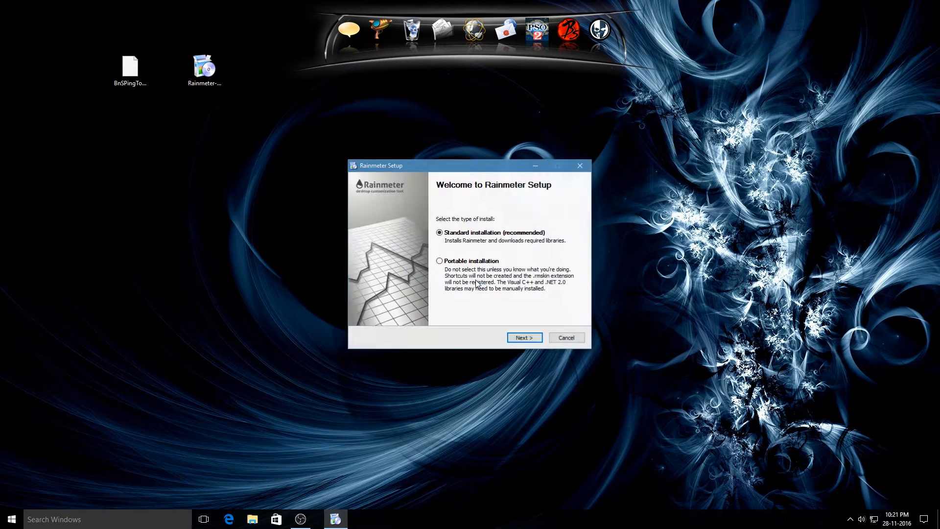
left_click(523, 337)
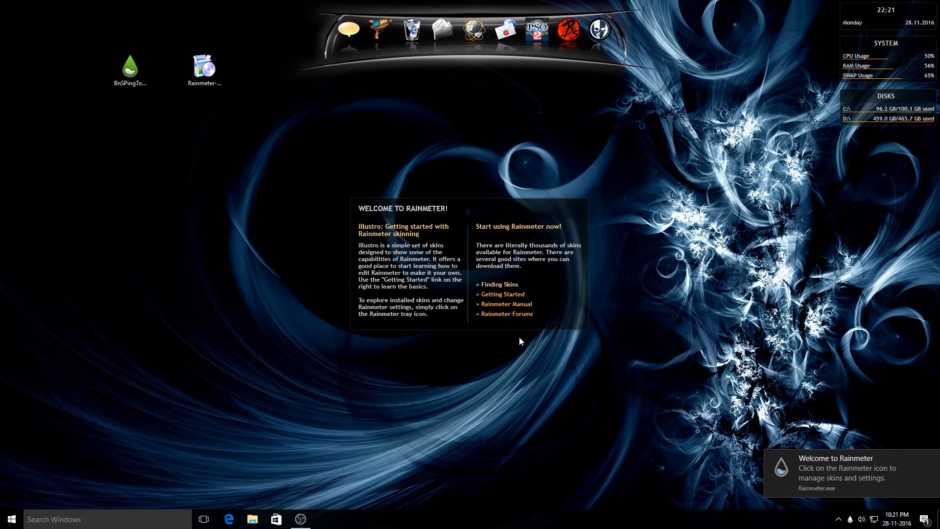
mouse_move(486, 334)
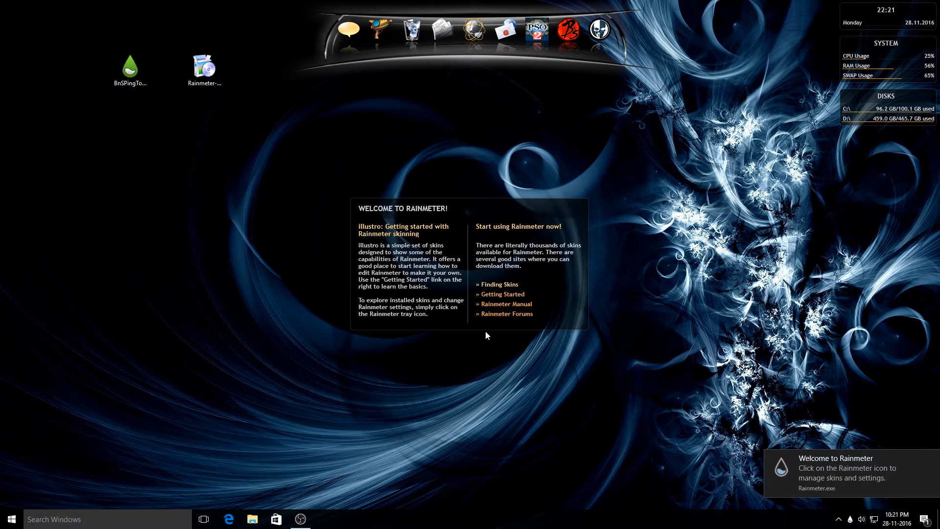
mouse_move(907, 121)
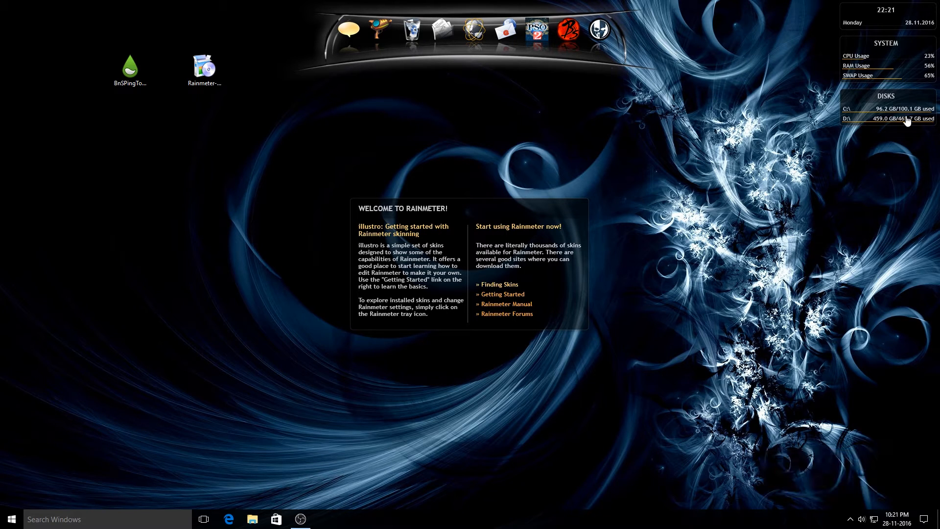
mouse_move(900, 23)
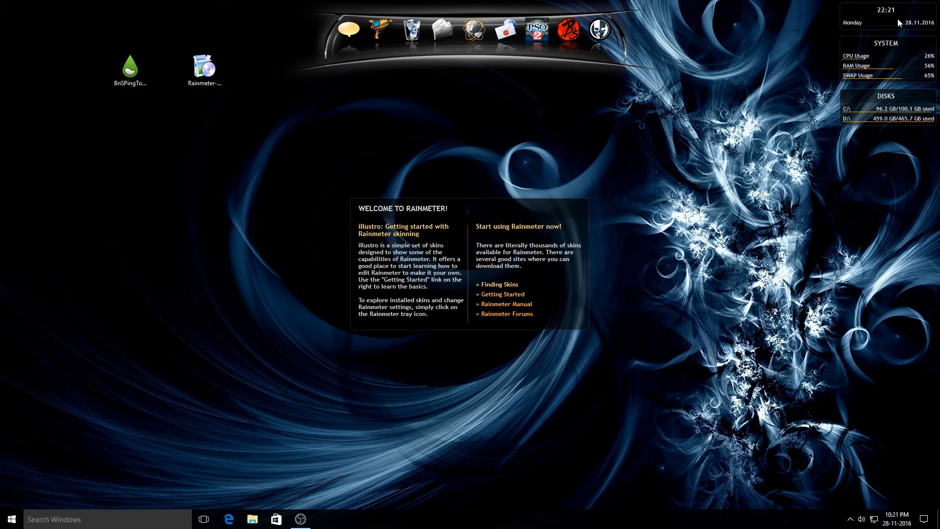
mouse_move(911, 235)
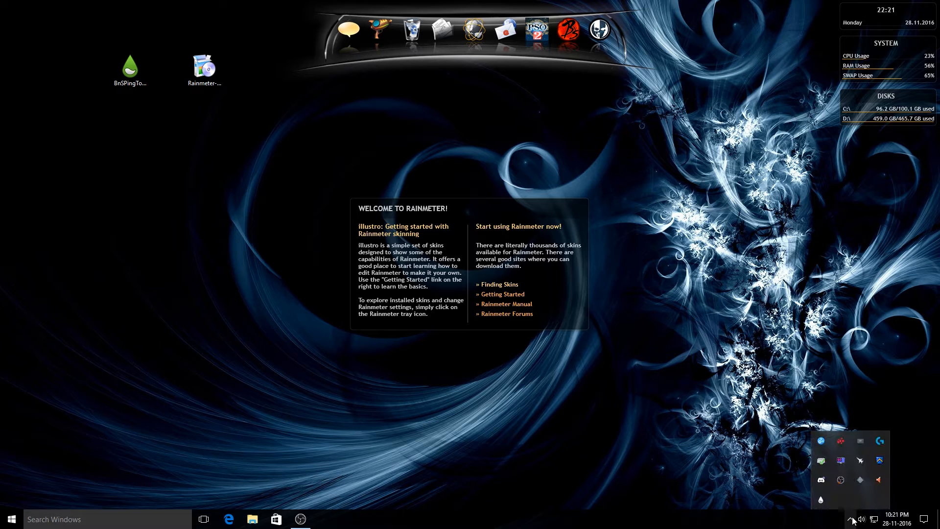
mouse_move(695, 403)
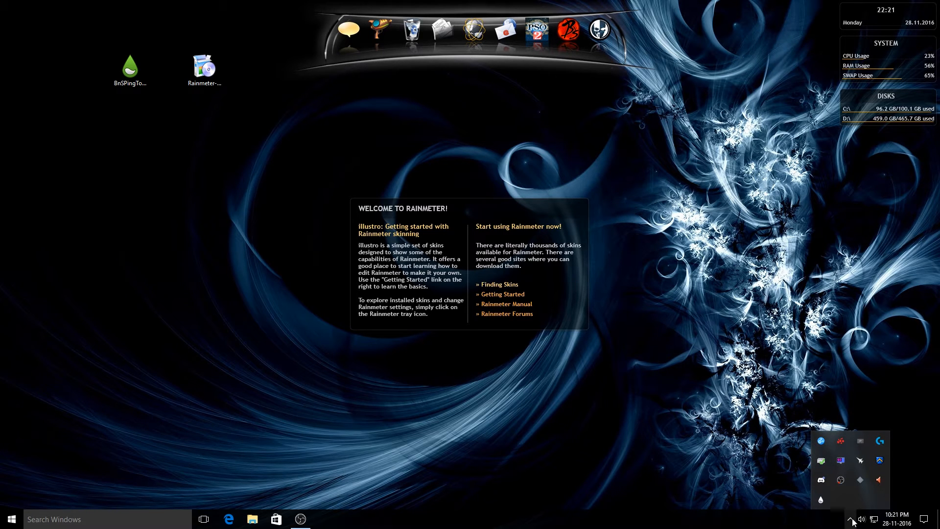
mouse_move(821, 499)
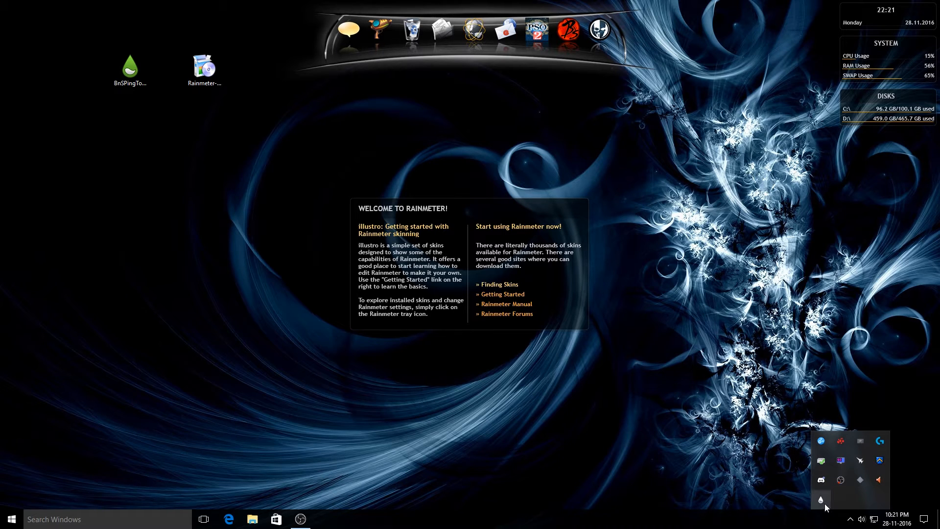
Step: Unload the illustro Welcome, System, Disk and Clock skins from the Rainmeter tray menu
right_click(821, 499)
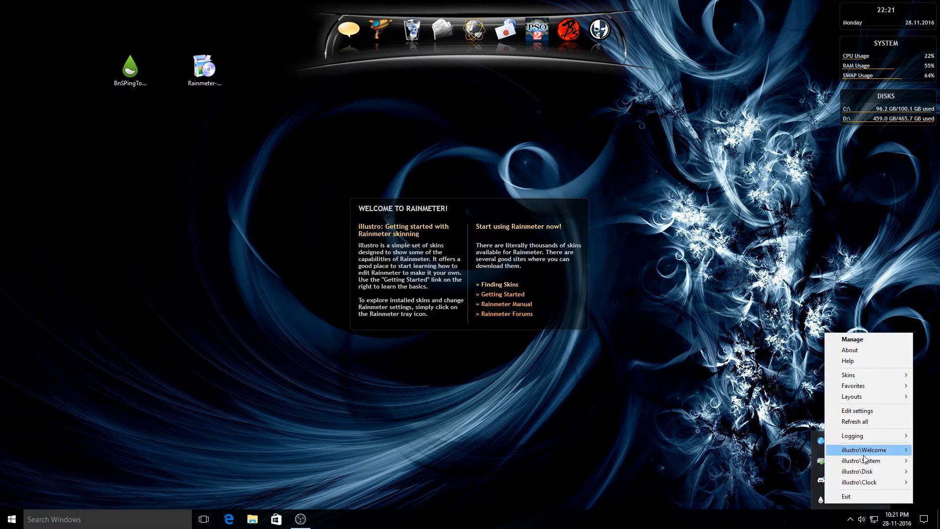
mouse_move(864, 449)
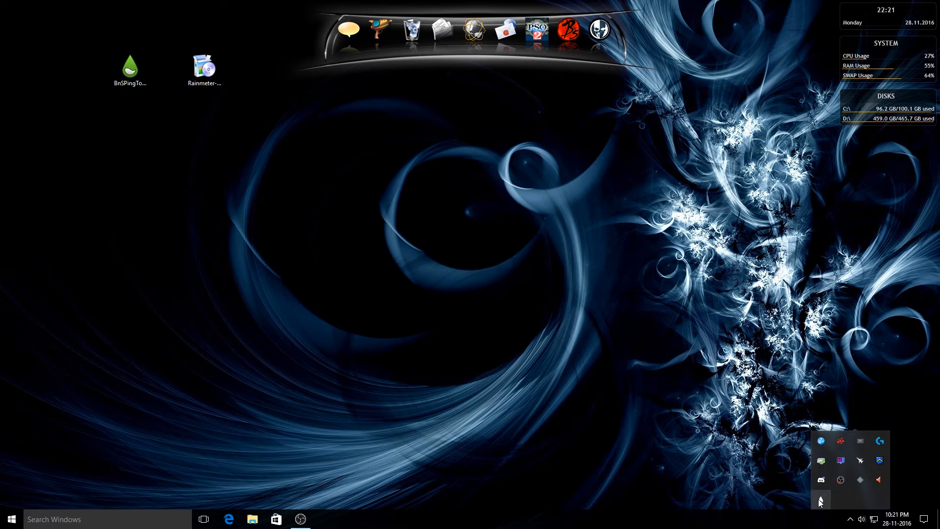
right_click(821, 501)
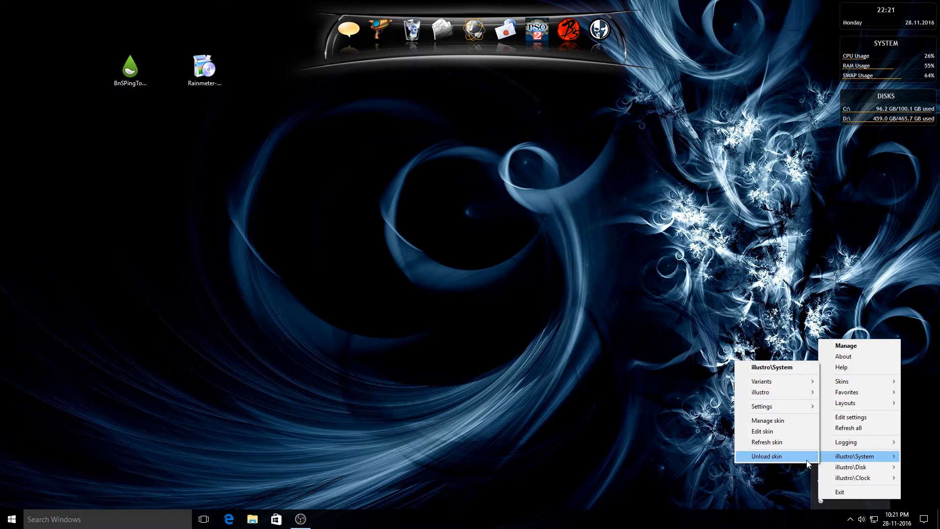
left_click(767, 456)
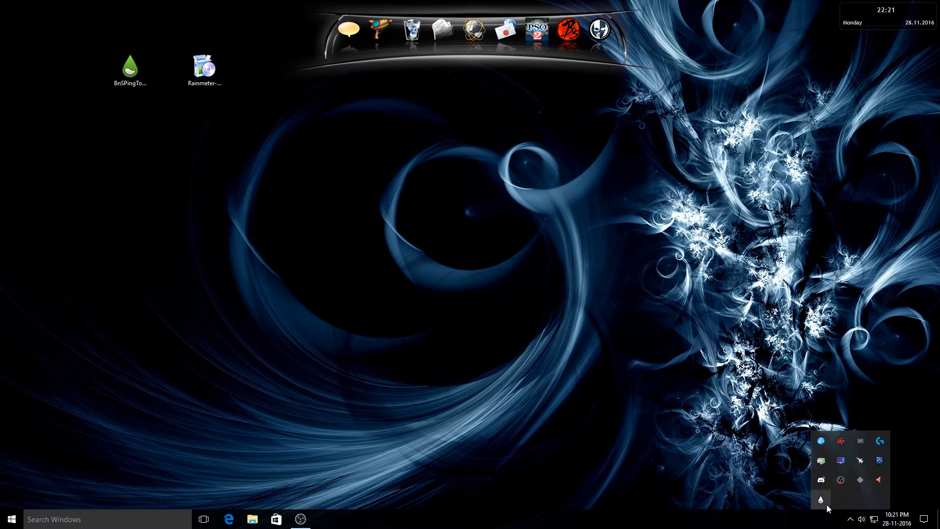
right_click(821, 500)
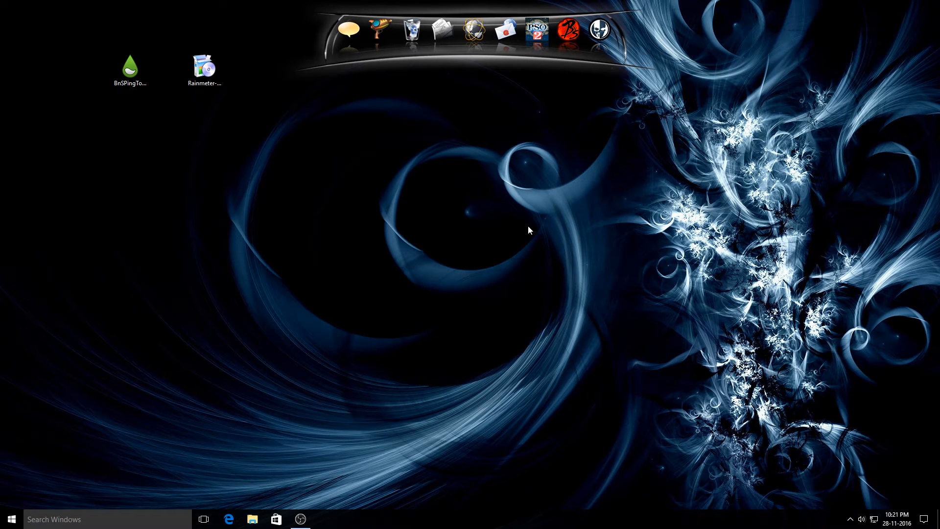
Step: Install BnSPingTool_1.0.0.rmskin with 'Load included skins' so the ping reading appears
left_click_drag(129, 65, 150, 135)
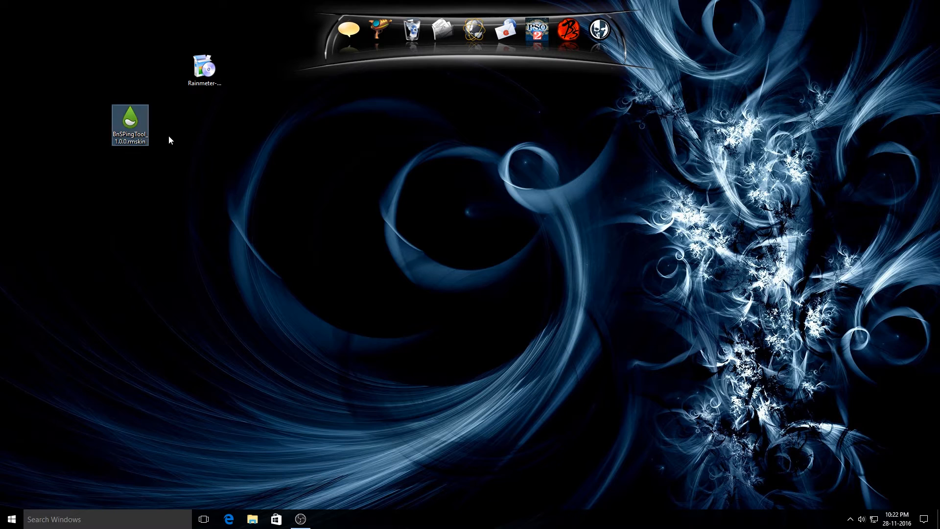
left_click(130, 118)
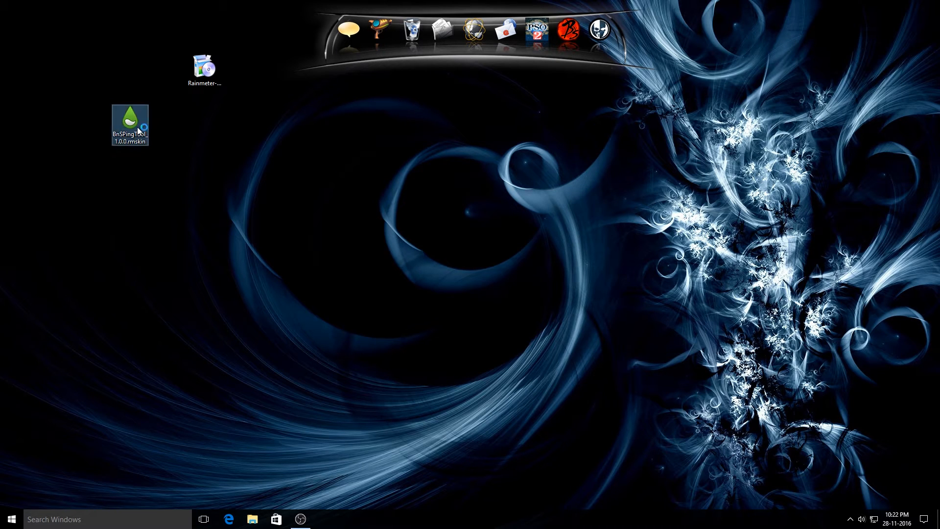
double_click(130, 120)
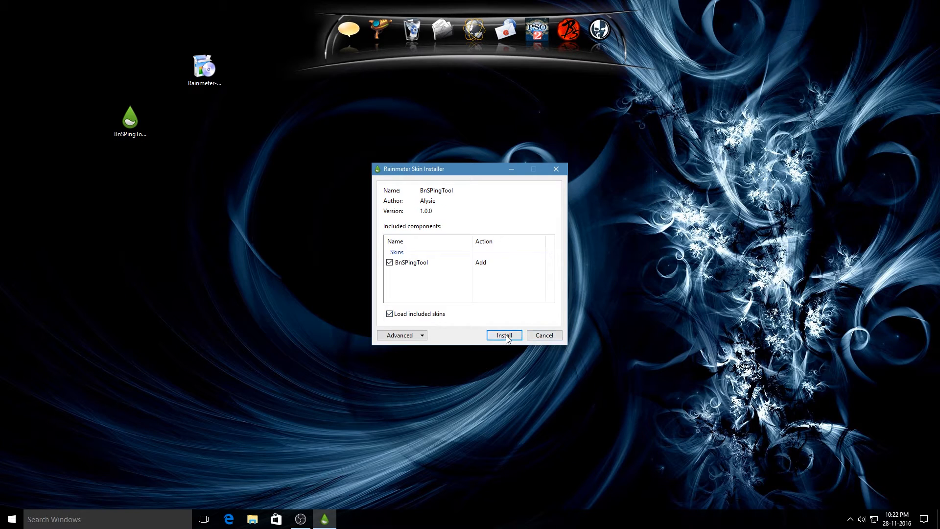
left_click(503, 335)
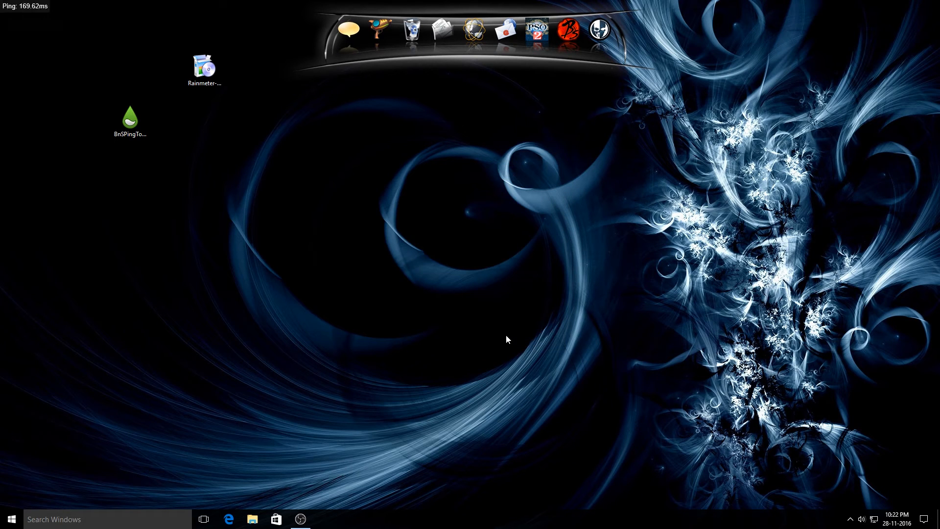
mouse_move(435, 274)
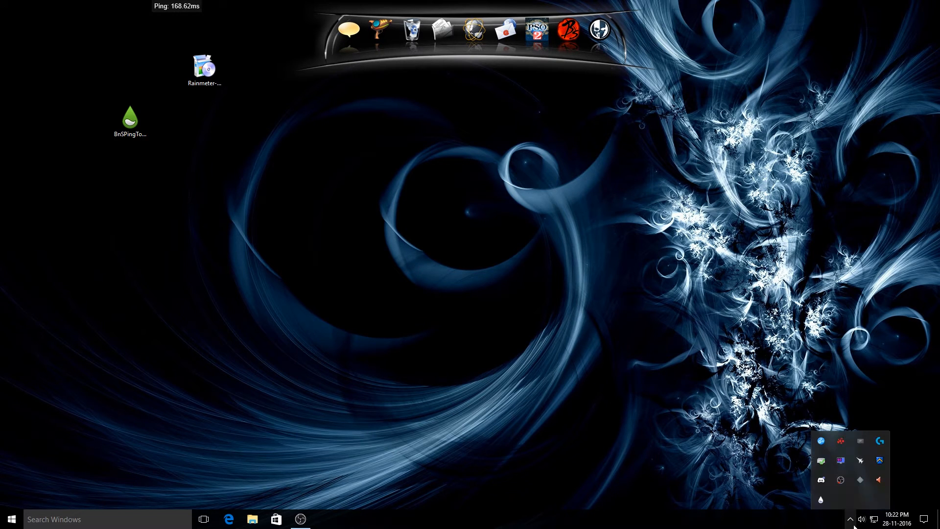
Step: In Manage Rainmeter, set the BnSPingTool.ini skin's position to Stay topmost
right_click(820, 498)
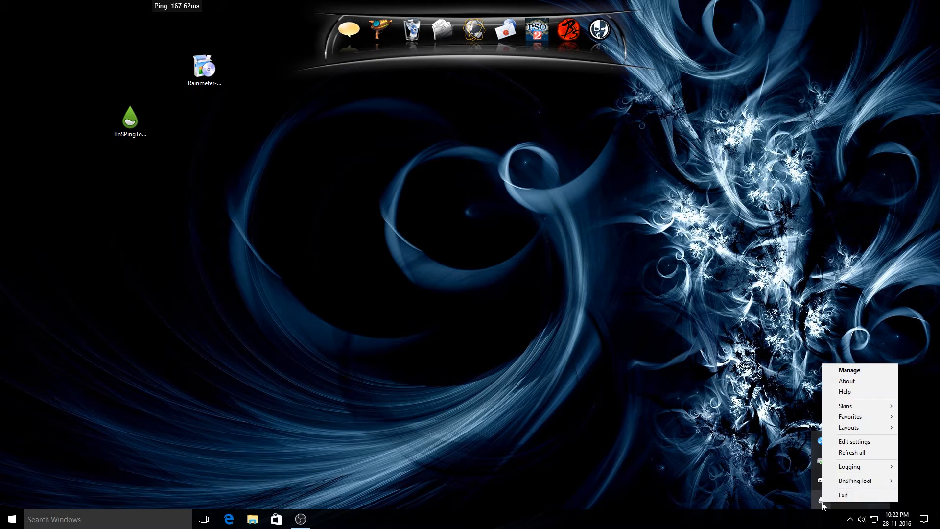
left_click(849, 371)
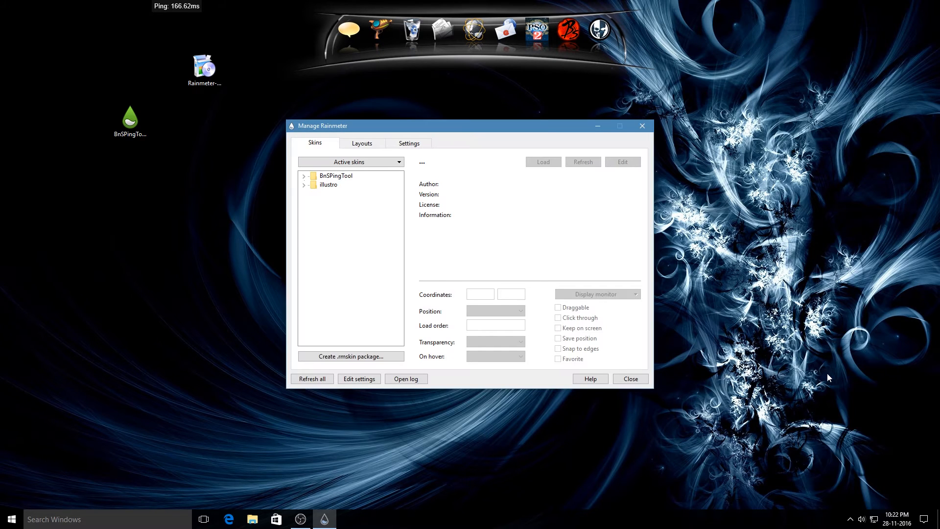
left_click(304, 175)
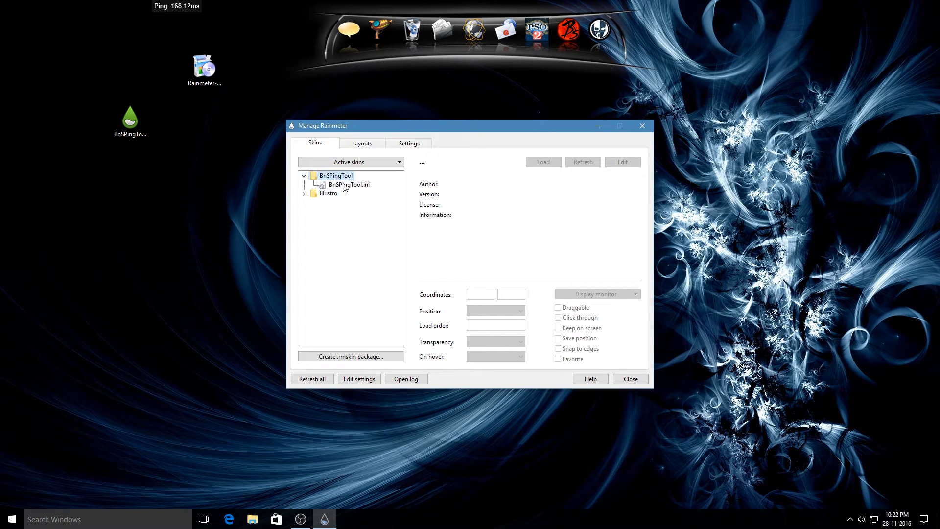
left_click(350, 184)
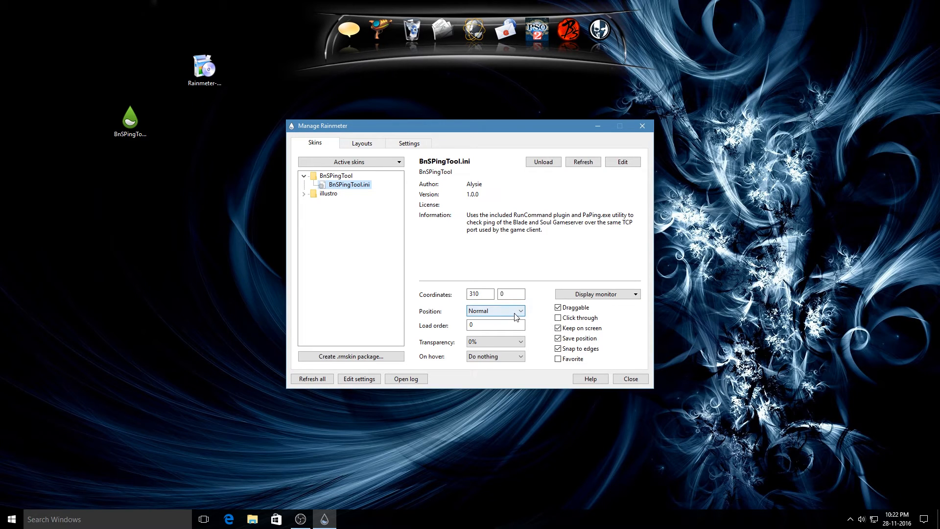
left_click(495, 311)
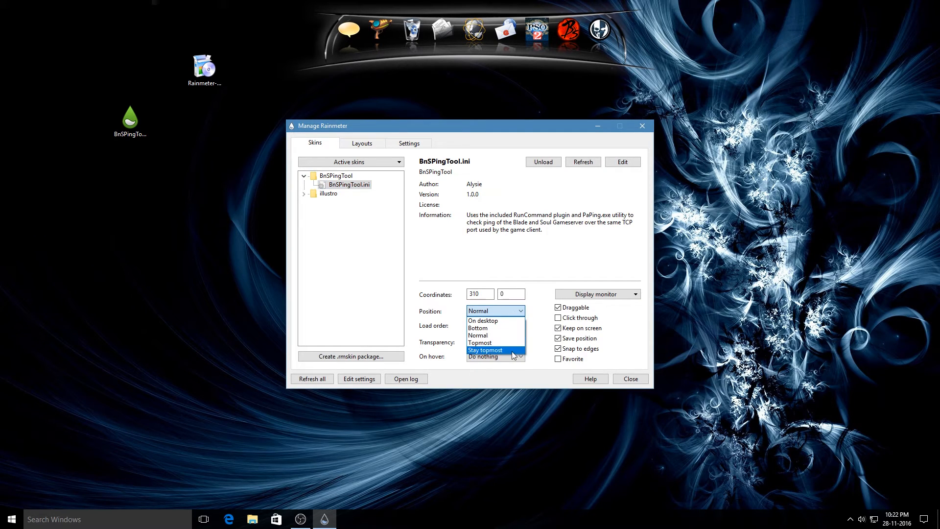
left_click(485, 350)
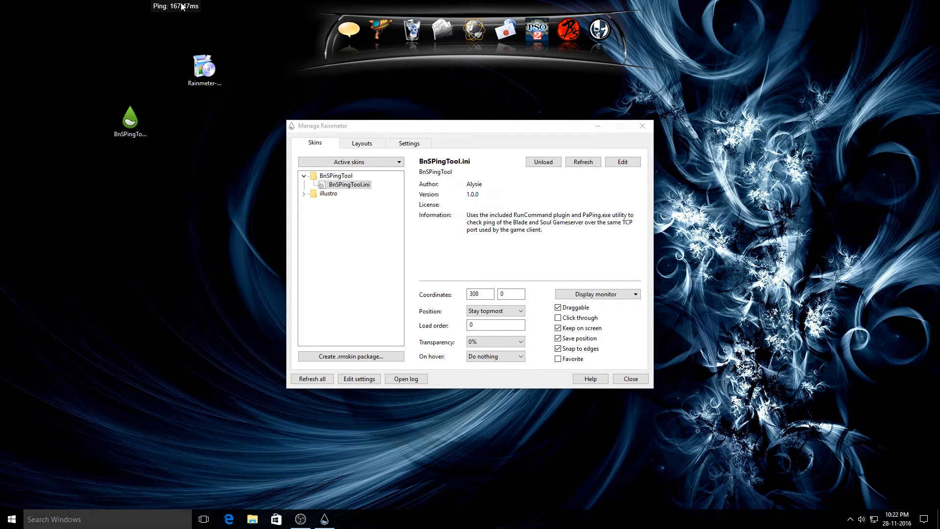
Step: Untick Draggable, tick Click through for BnSPingTool, and close the manager
left_click(557, 307)
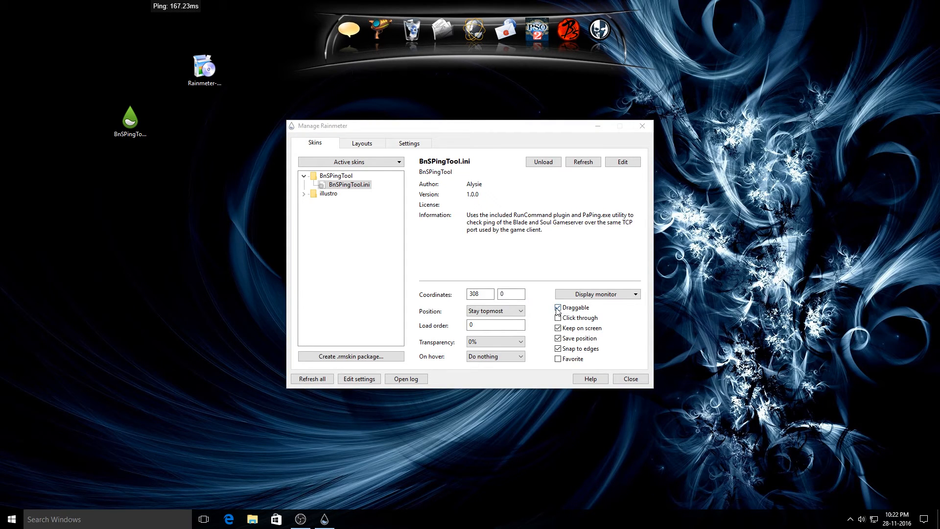
left_click(558, 318)
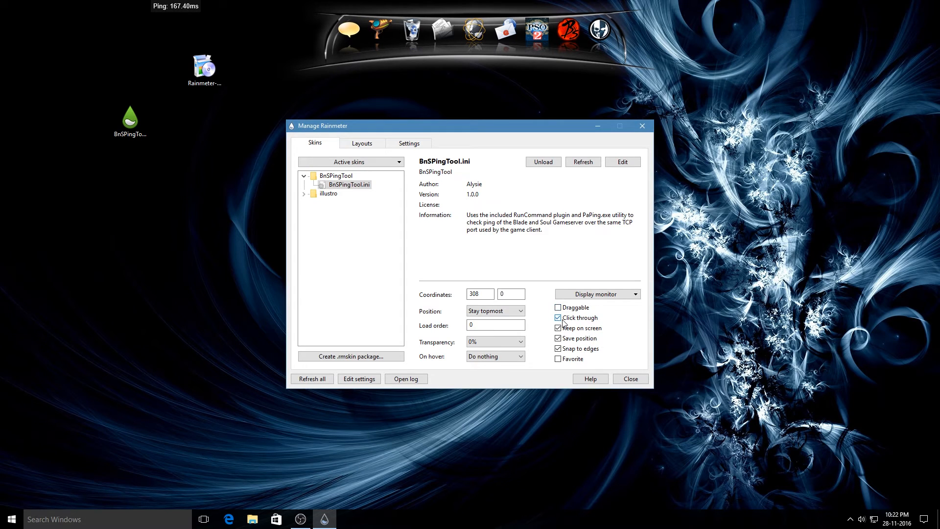
left_click(558, 318)
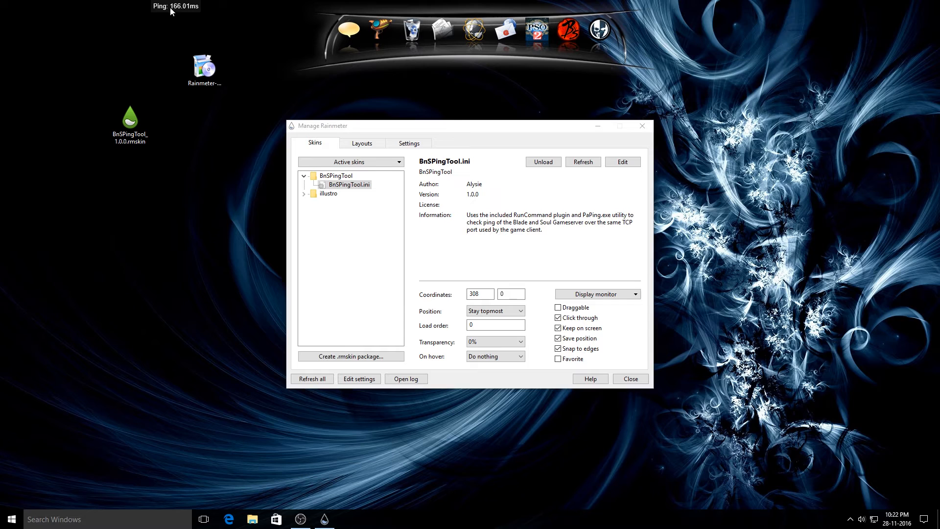
mouse_move(615, 341)
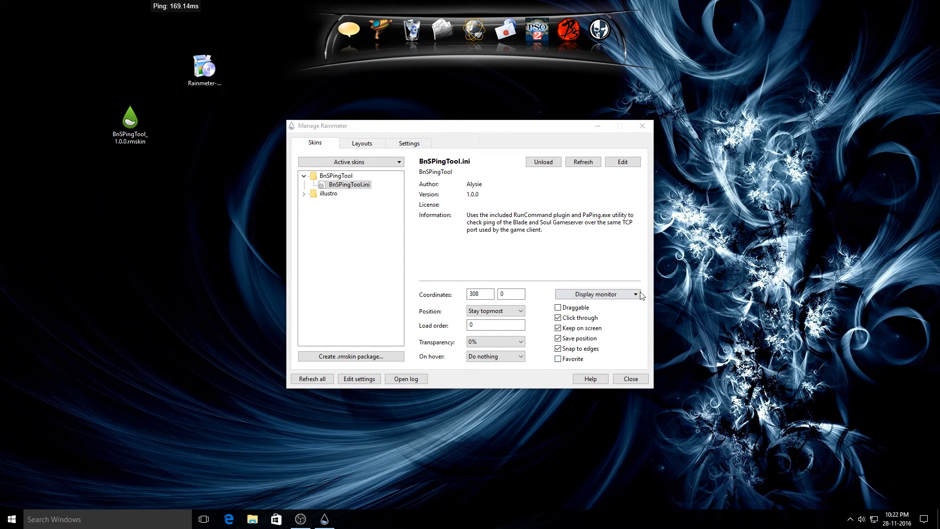
left_click(630, 379)
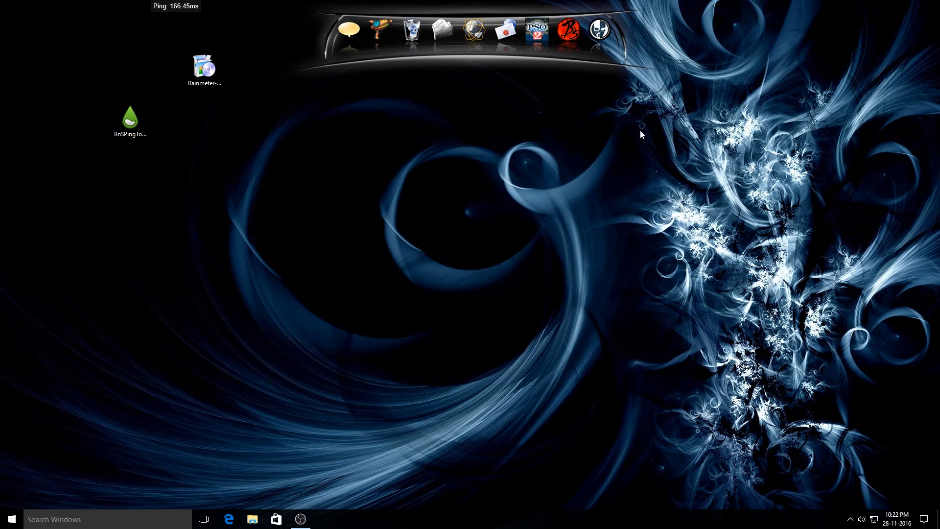
Step: Switch to Desktop 2 to see the ping overlay on Blade & Soul, then return to Desktop 1
left_click(203, 519)
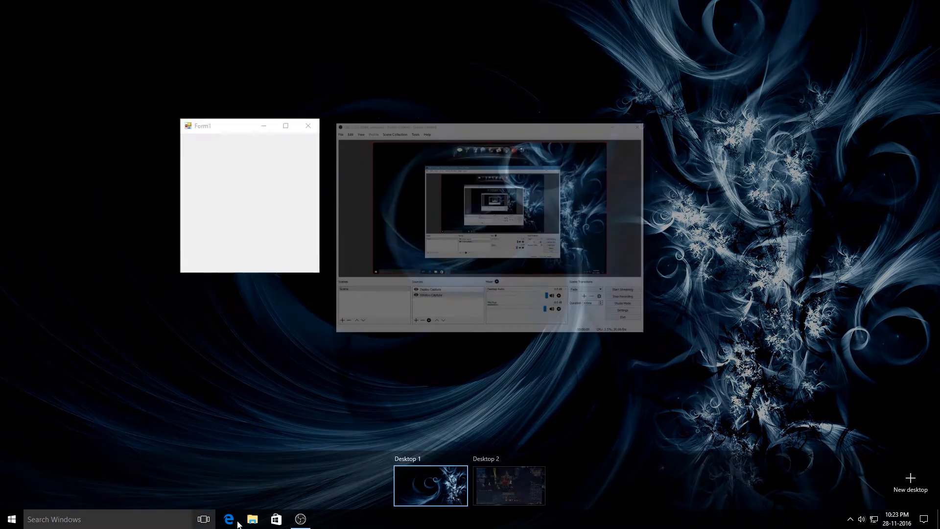
left_click(508, 484)
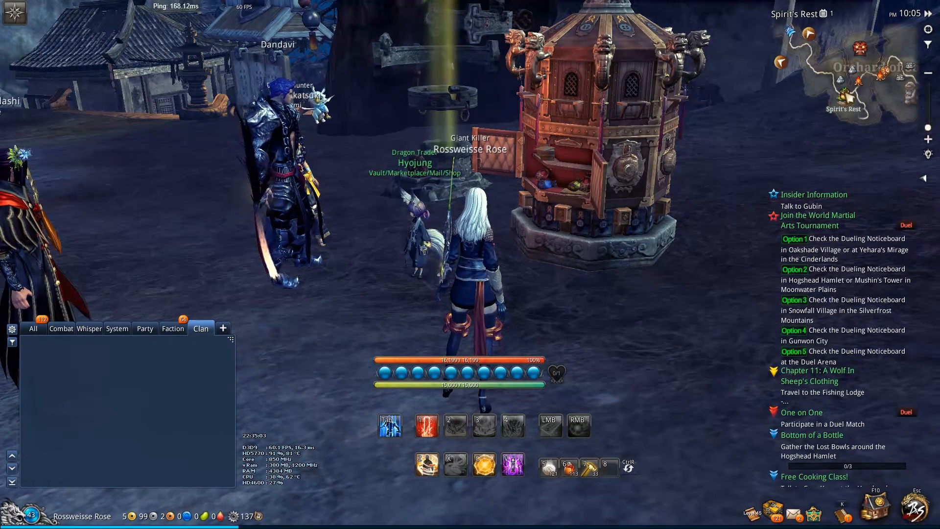
key("Win+Tab")
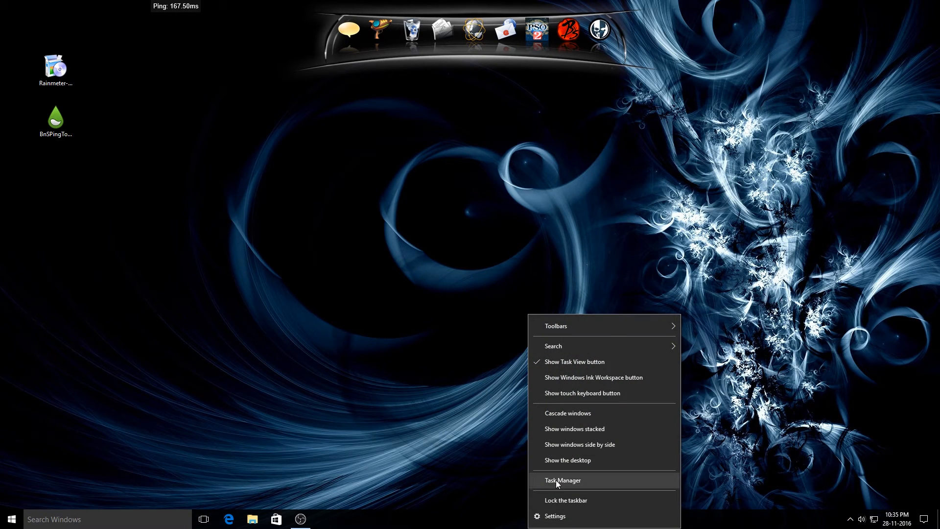
Step: Find the game's TCP connections to 206.127.149.9:10100 in Resource Monitor and show BnSPingTool.ini in Manage Rainmeter
left_click(562, 481)
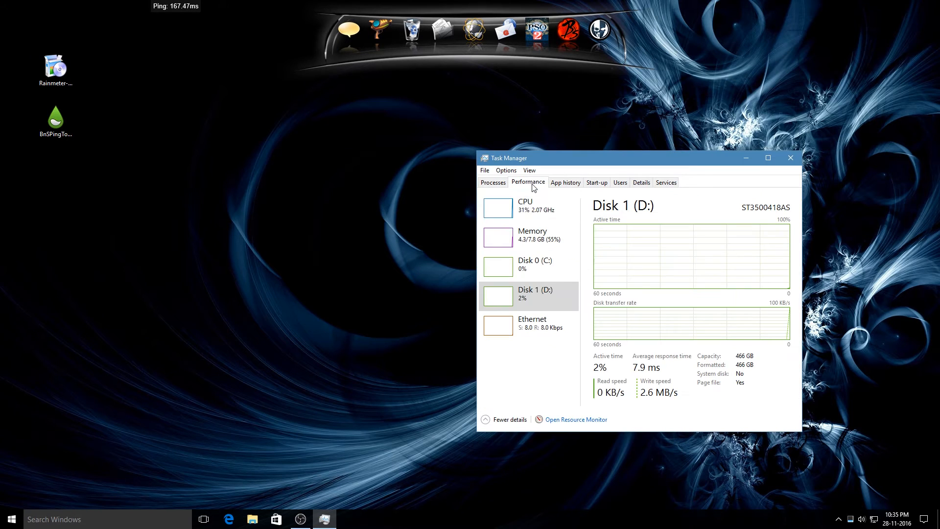
left_click(575, 419)
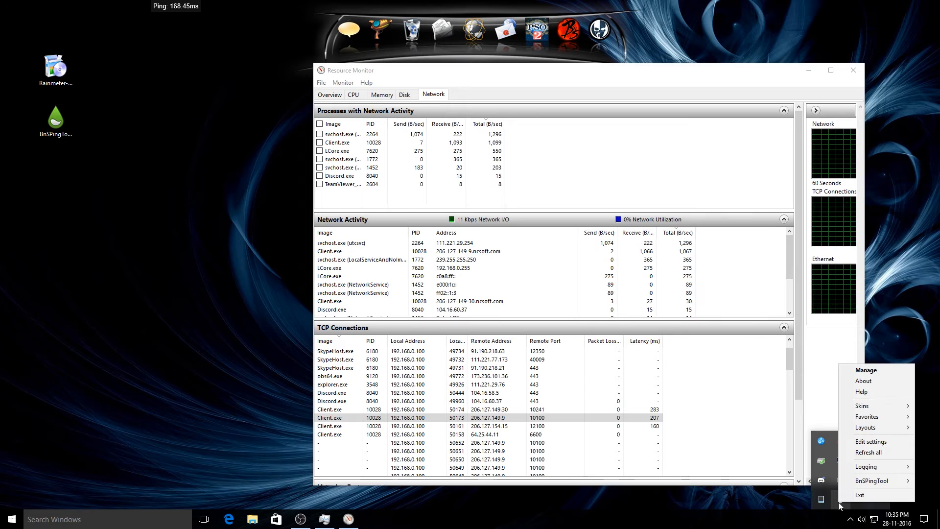
left_click(866, 371)
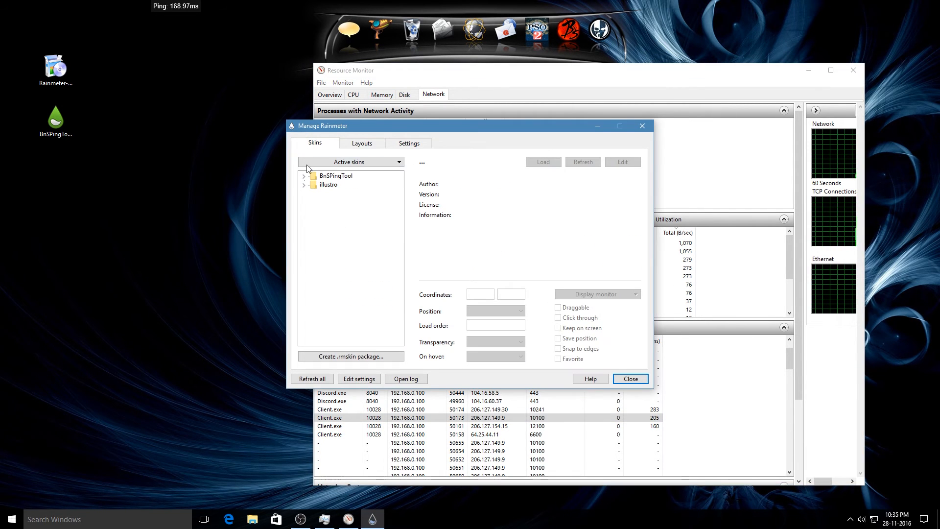
left_click(349, 184)
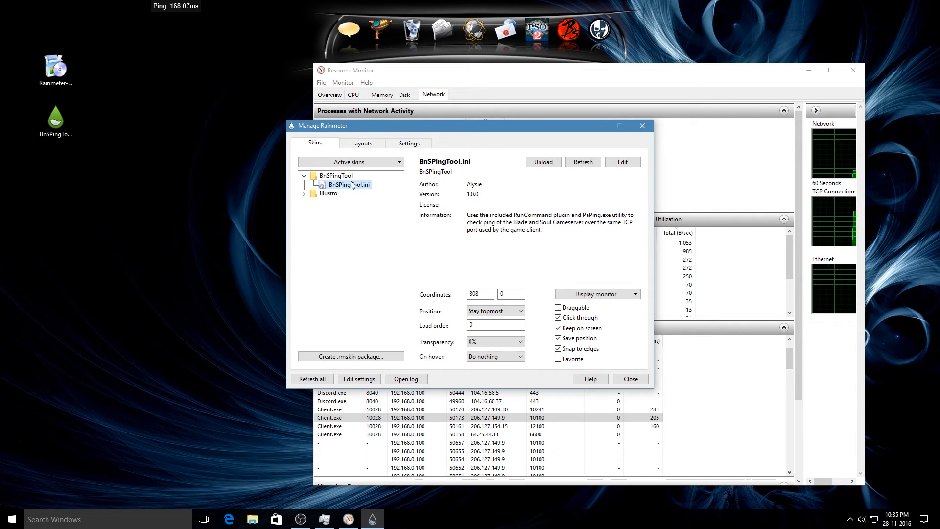
Step: Set Server=206.127.149.9 and Port=10100 in BnSPingTool.ini, then refresh the skin
left_click(622, 161)
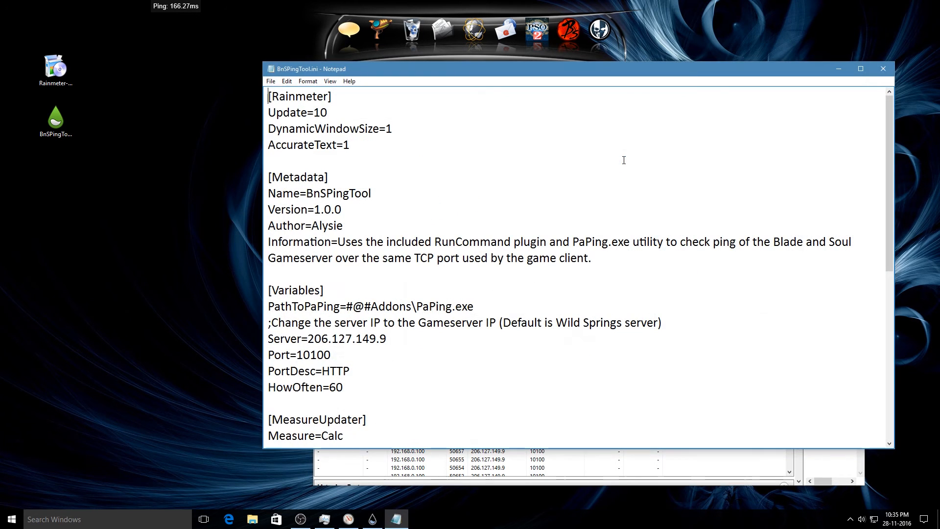
scroll("down", 3)
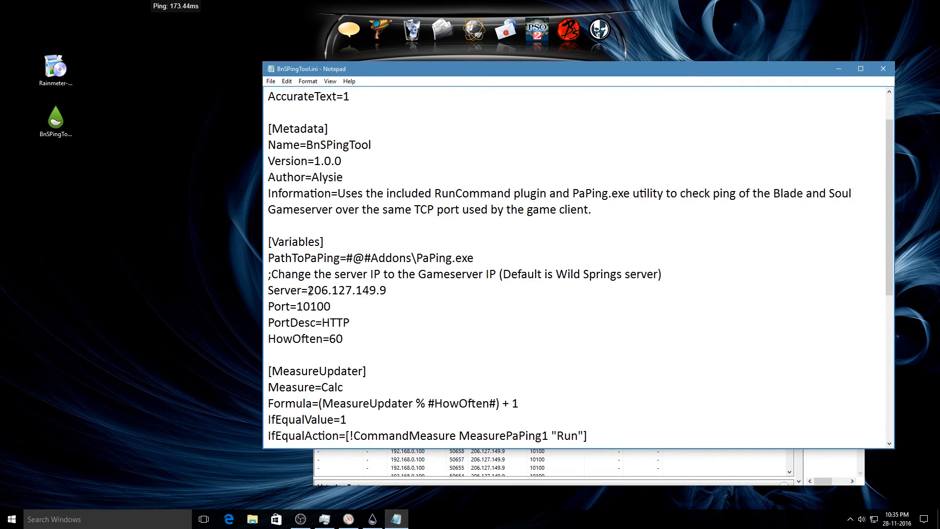
left_click_drag(308, 291, 387, 290)
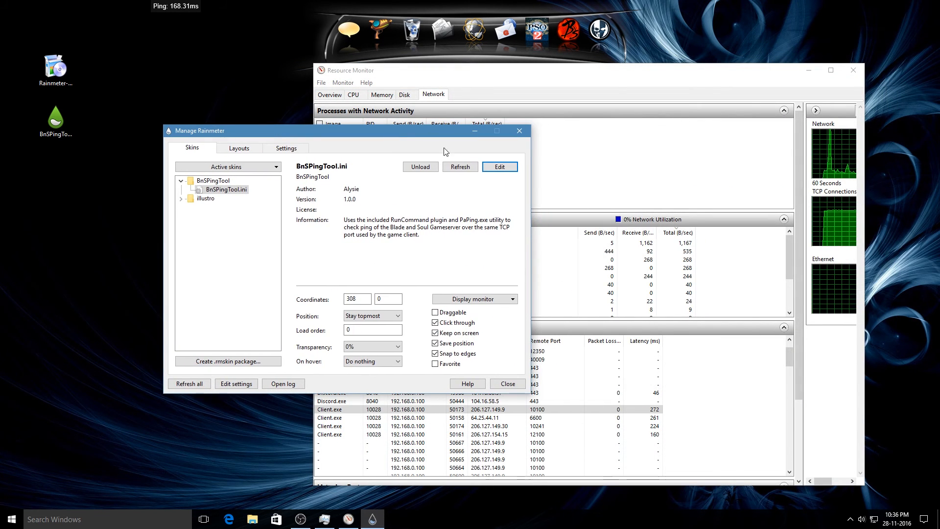
left_click(460, 166)
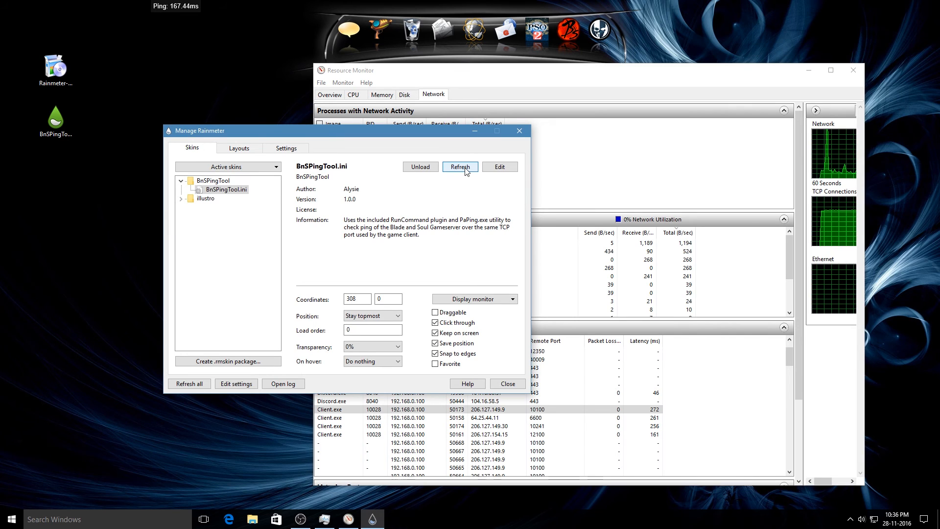